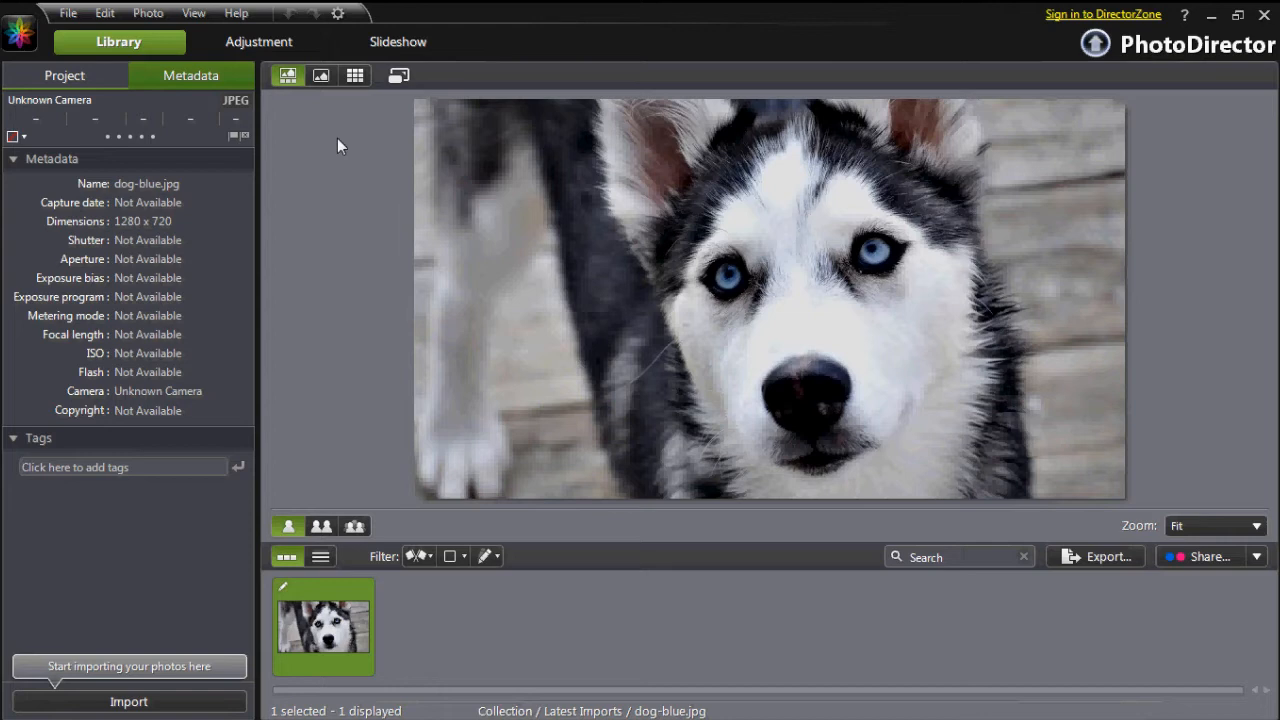
{"action": "mouse_move", "coordinate": [312, 110]}
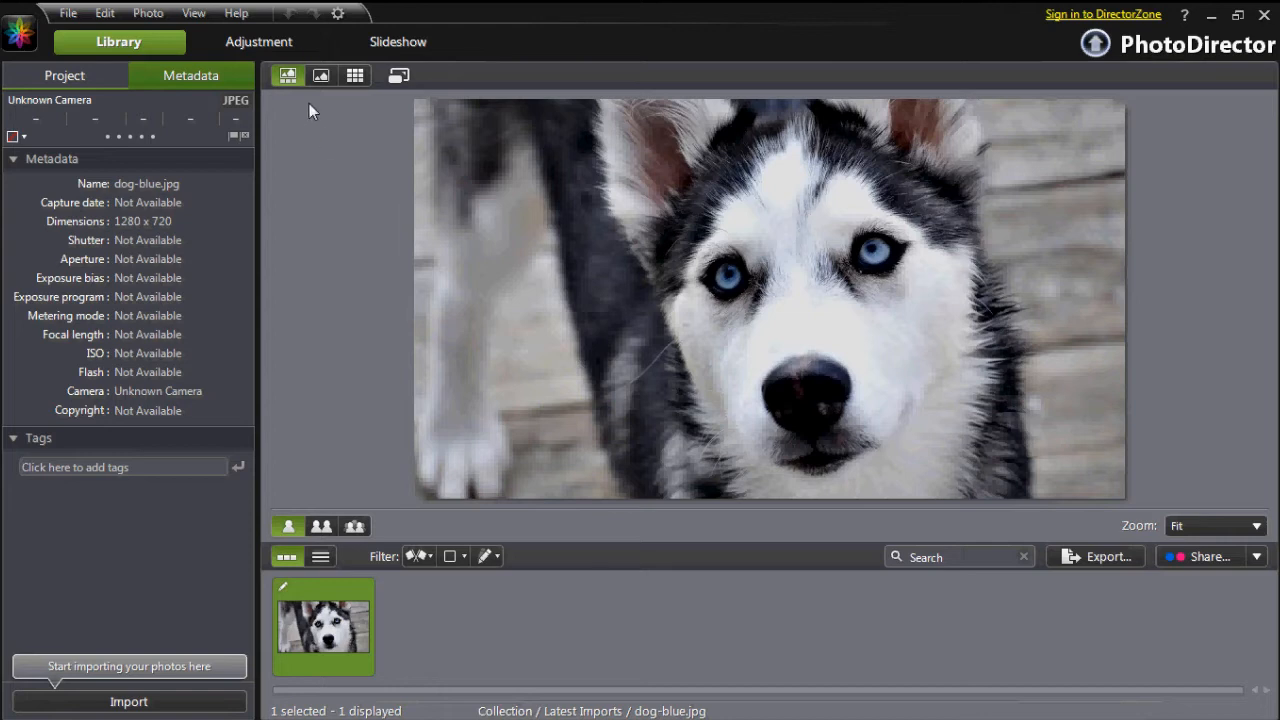
Step: Open dog-blue.jpg in the Adjustment module's Manual tab with Regional Adjustment Tools expanded
{"action": "left_click", "coordinate": [258, 41]}
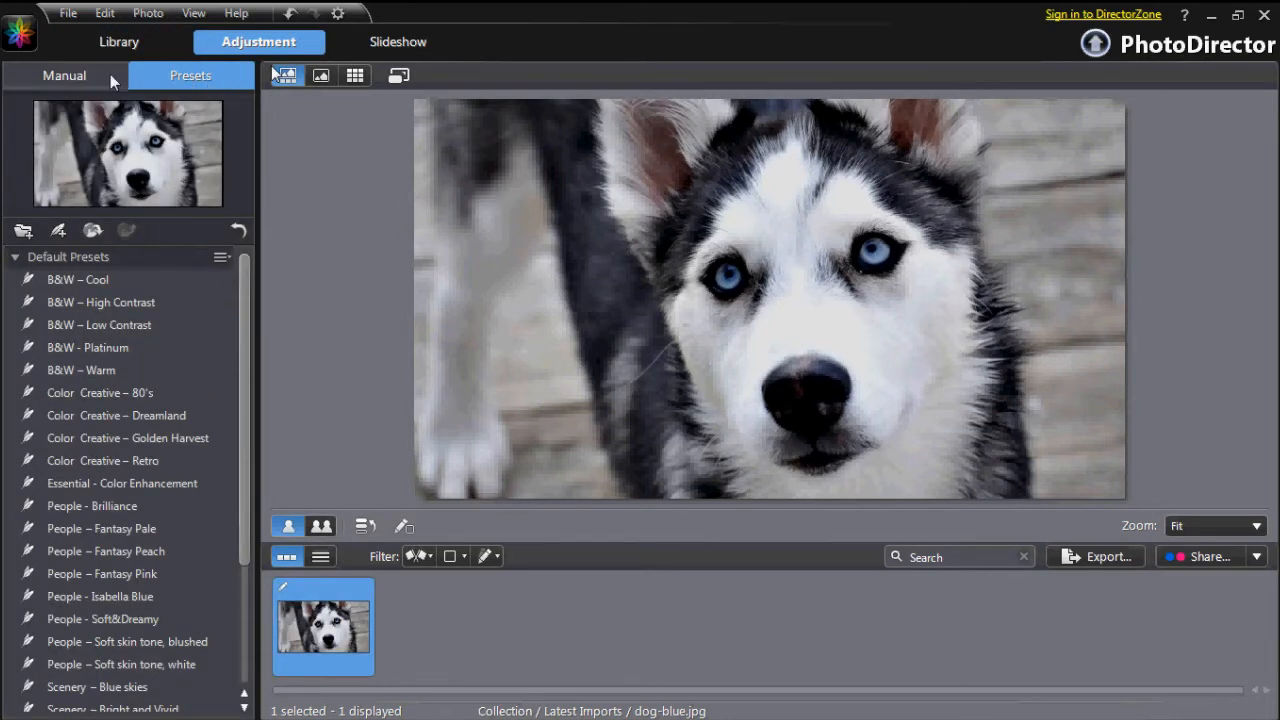
{"action": "left_click", "coordinate": [64, 75]}
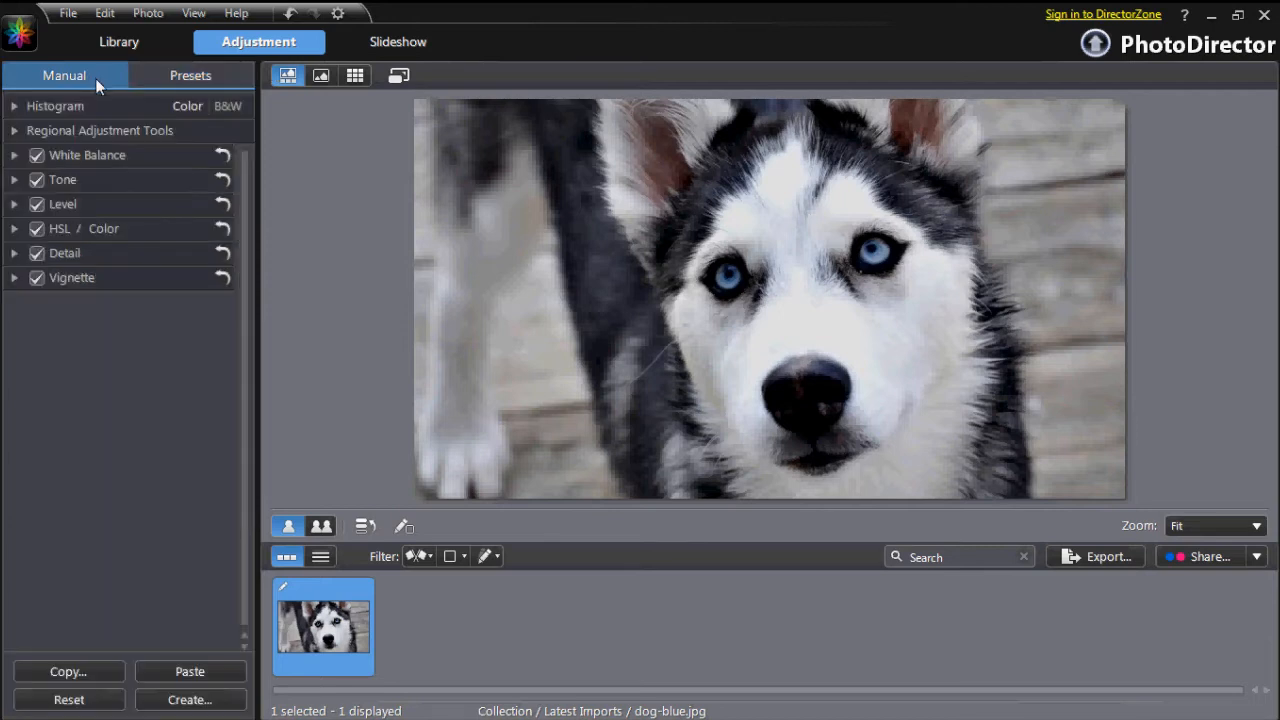
{"action": "left_click", "coordinate": [15, 130]}
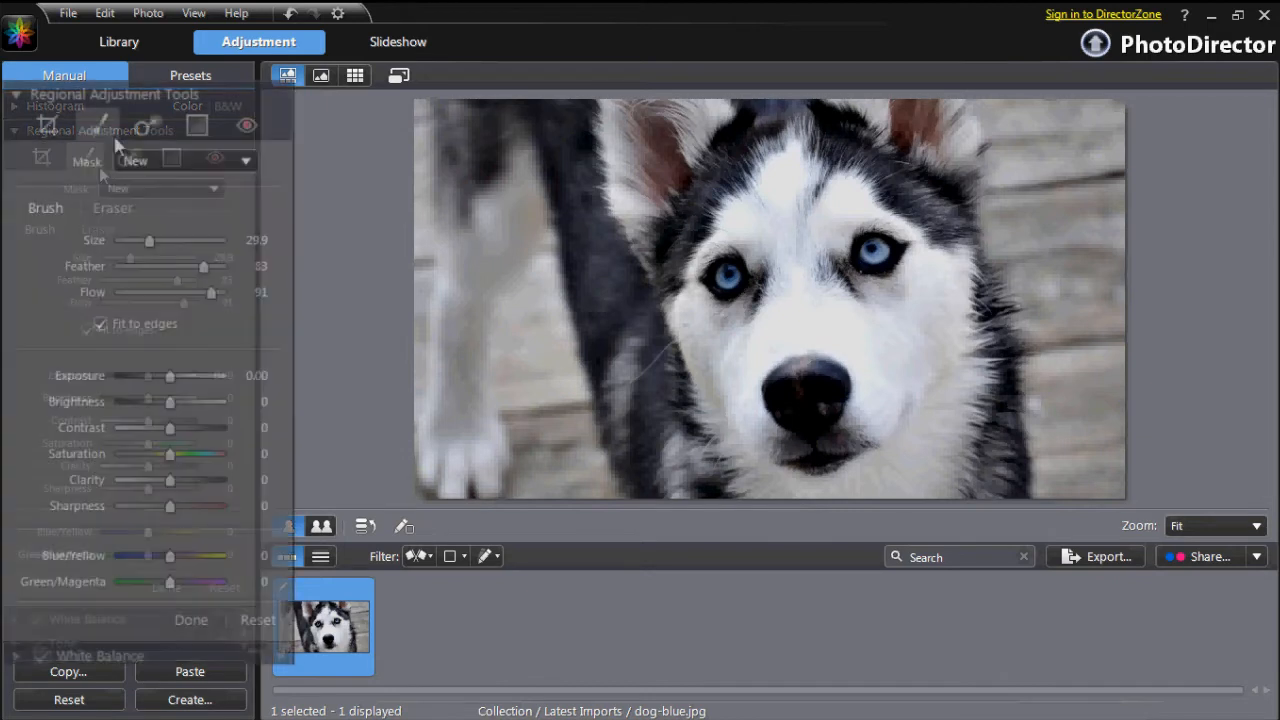
Step: Select the Adjustment Brush and set its flow to 93 and feather to 95
{"action": "left_click", "coordinate": [97, 124]}
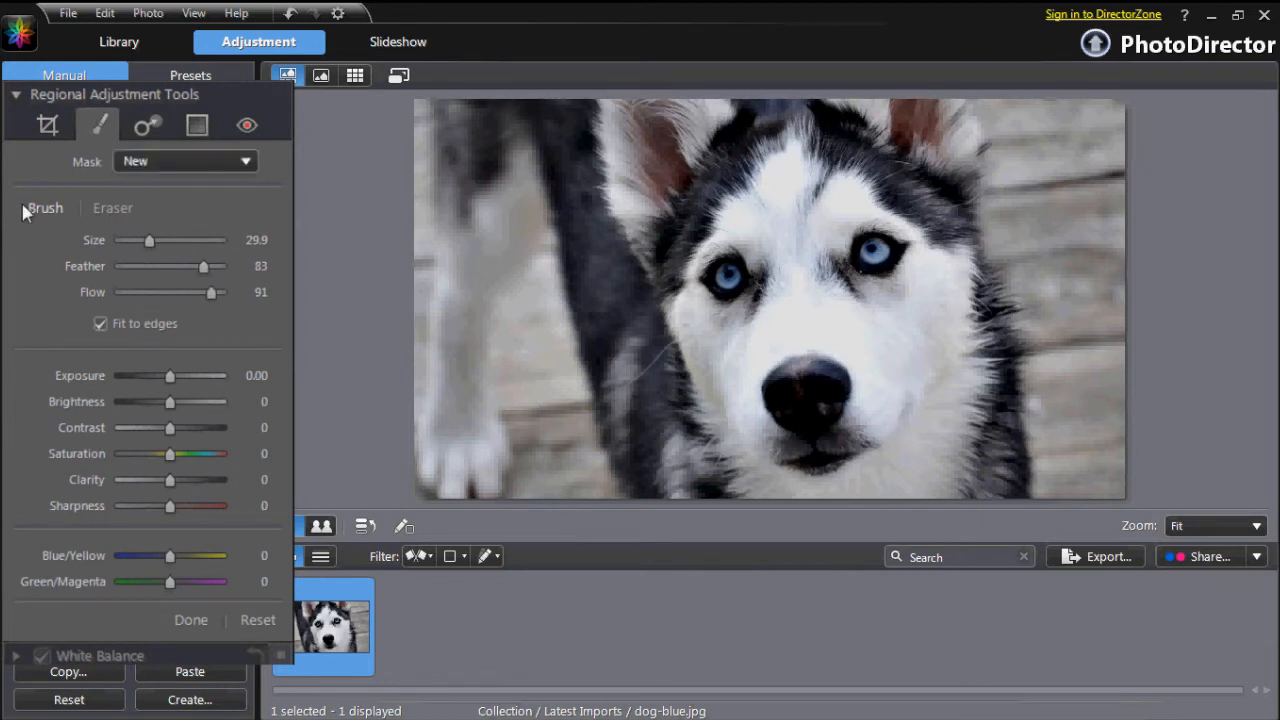
{"action": "mouse_move", "coordinate": [53, 221]}
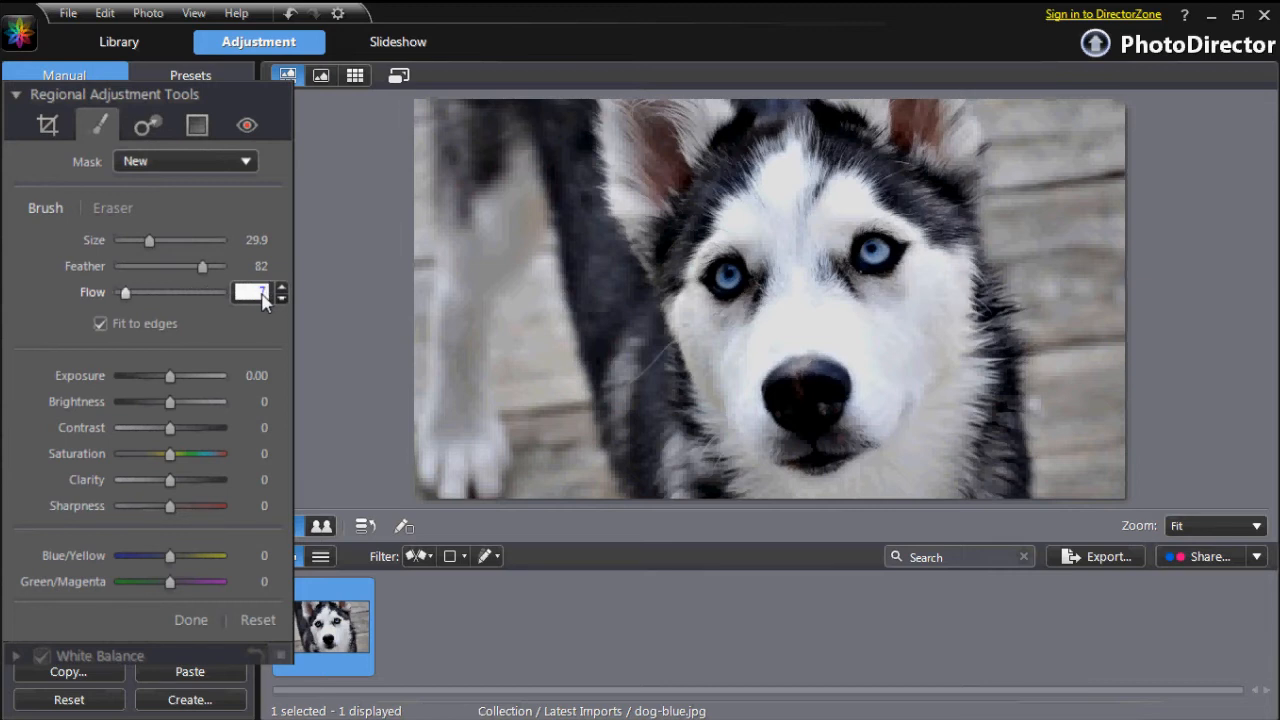
{"action": "left_click", "coordinate": [253, 292]}
{"action": "type", "text": "0"}
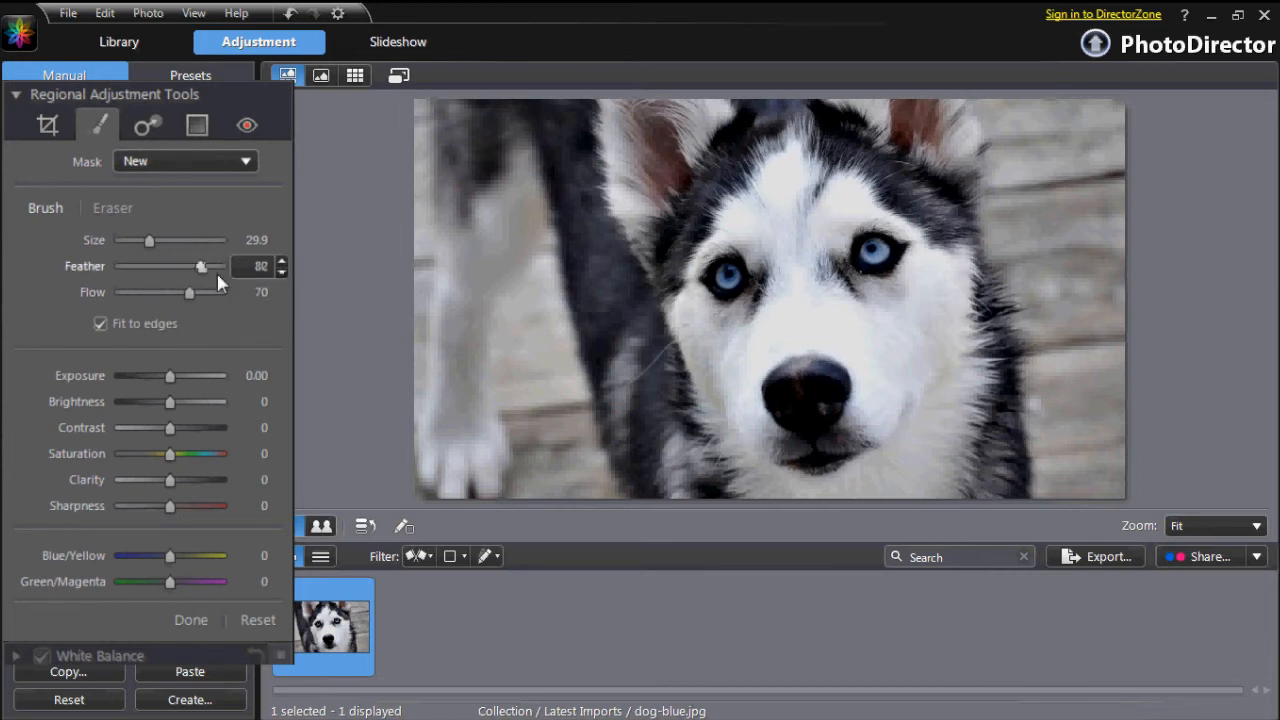
{"action": "left_click_drag", "start_coordinate": [198, 266], "coordinate": [214, 266]}
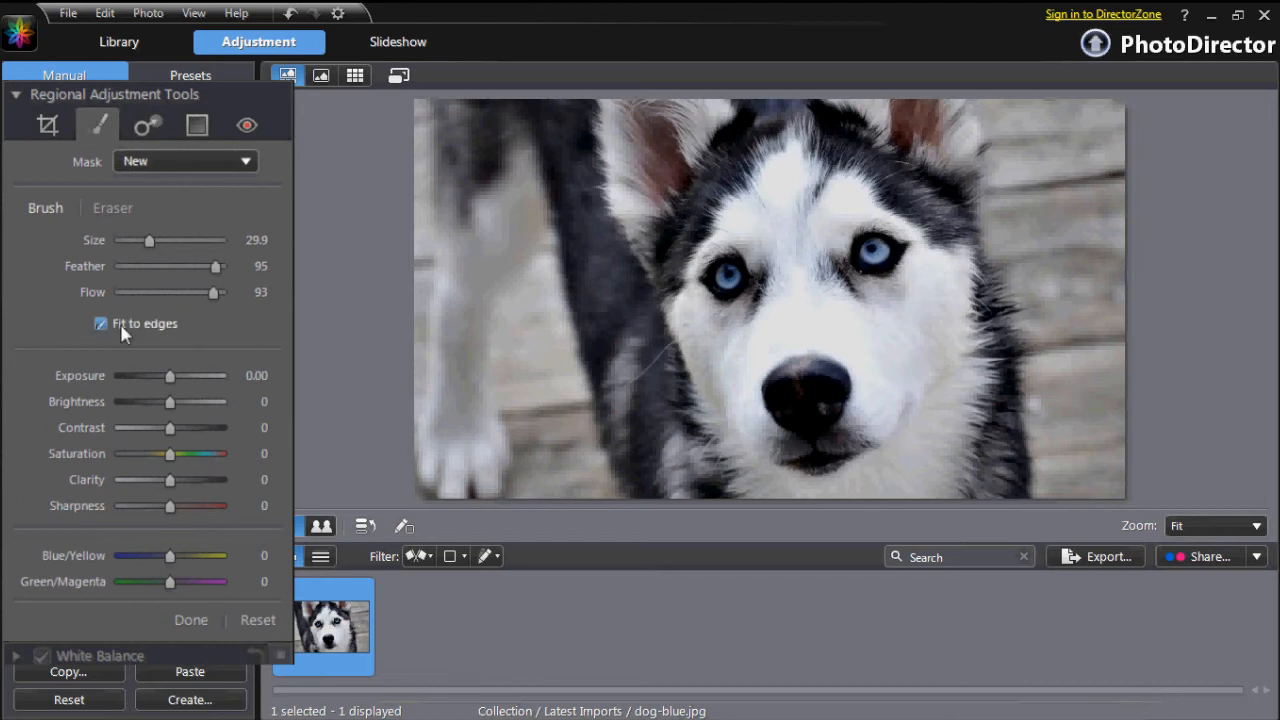
{"action": "left_click", "coordinate": [100, 323]}
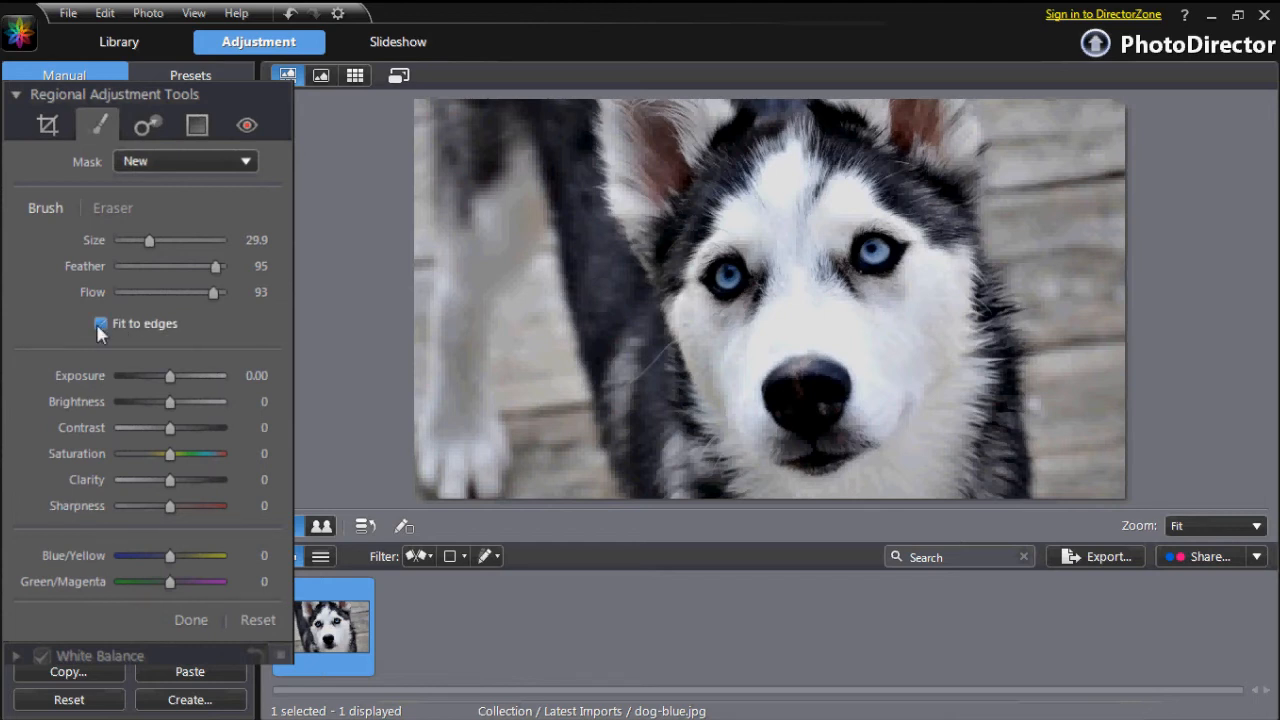
{"action": "left_click", "coordinate": [100, 323]}
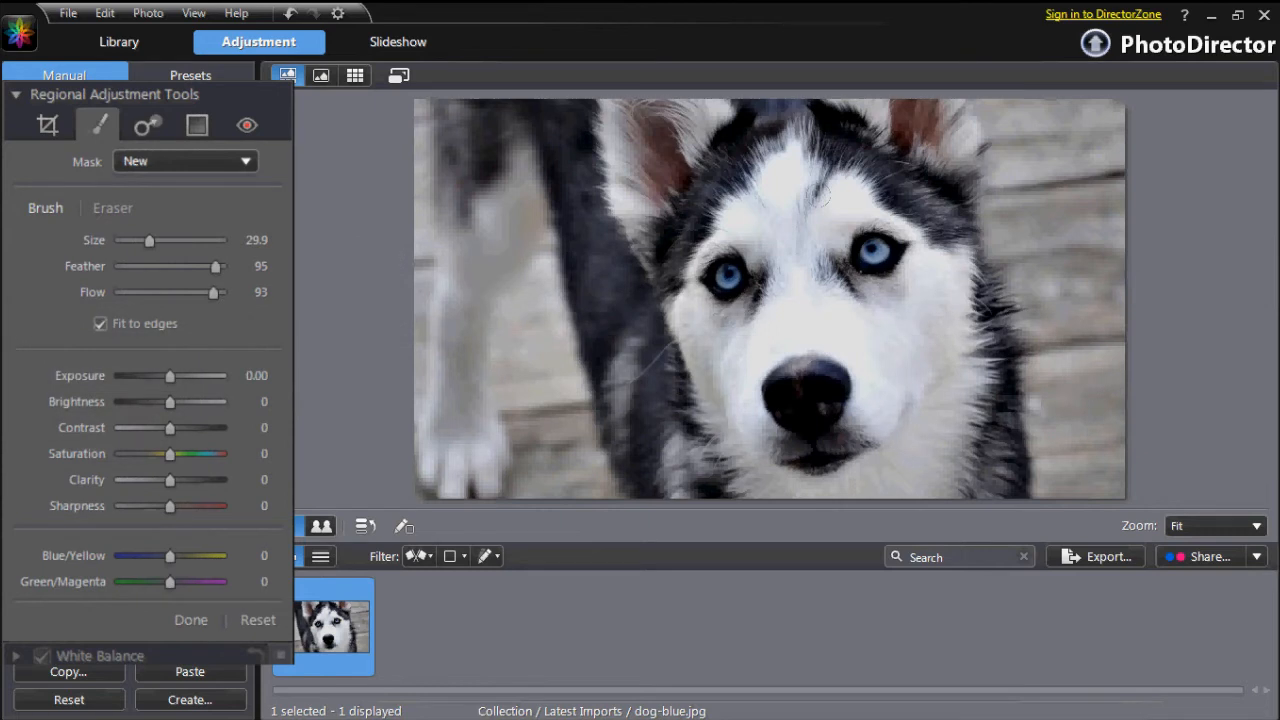
{"action": "mouse_move", "coordinate": [18, 503]}
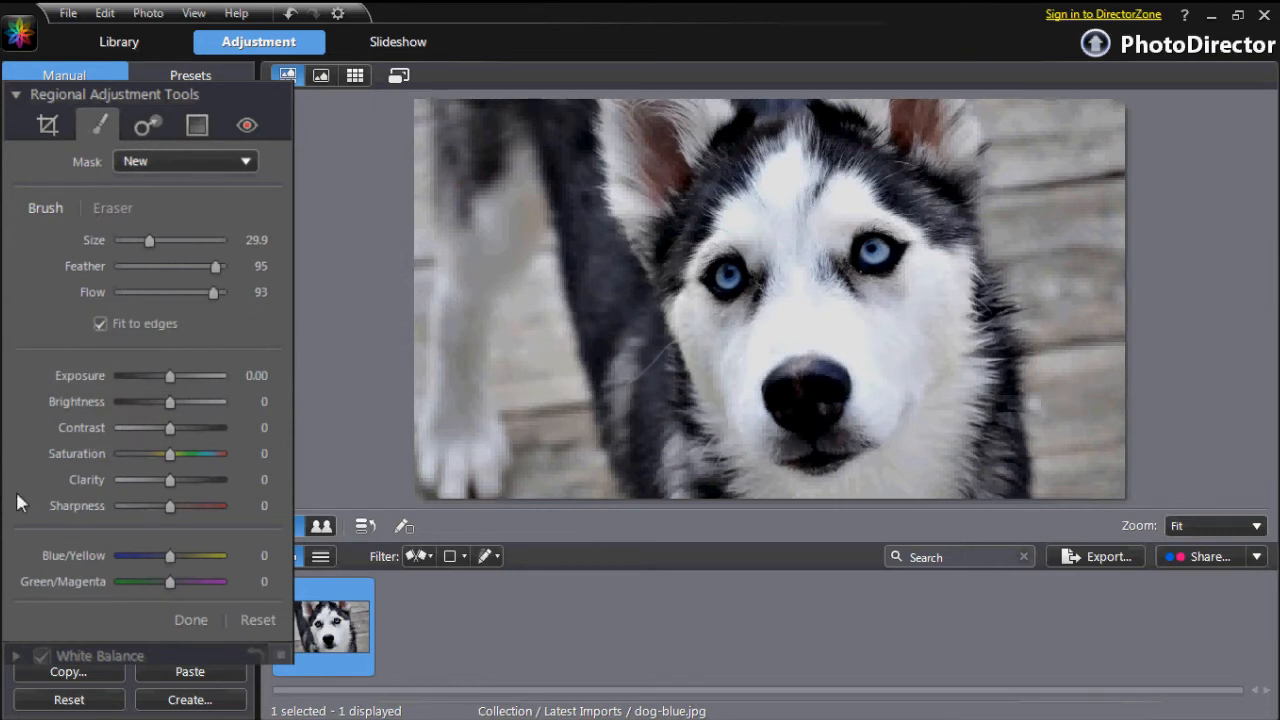
Step: Set the brush's Blue/Yellow slider to 88
{"action": "left_click_drag", "start_coordinate": [170, 555], "coordinate": [209, 555]}
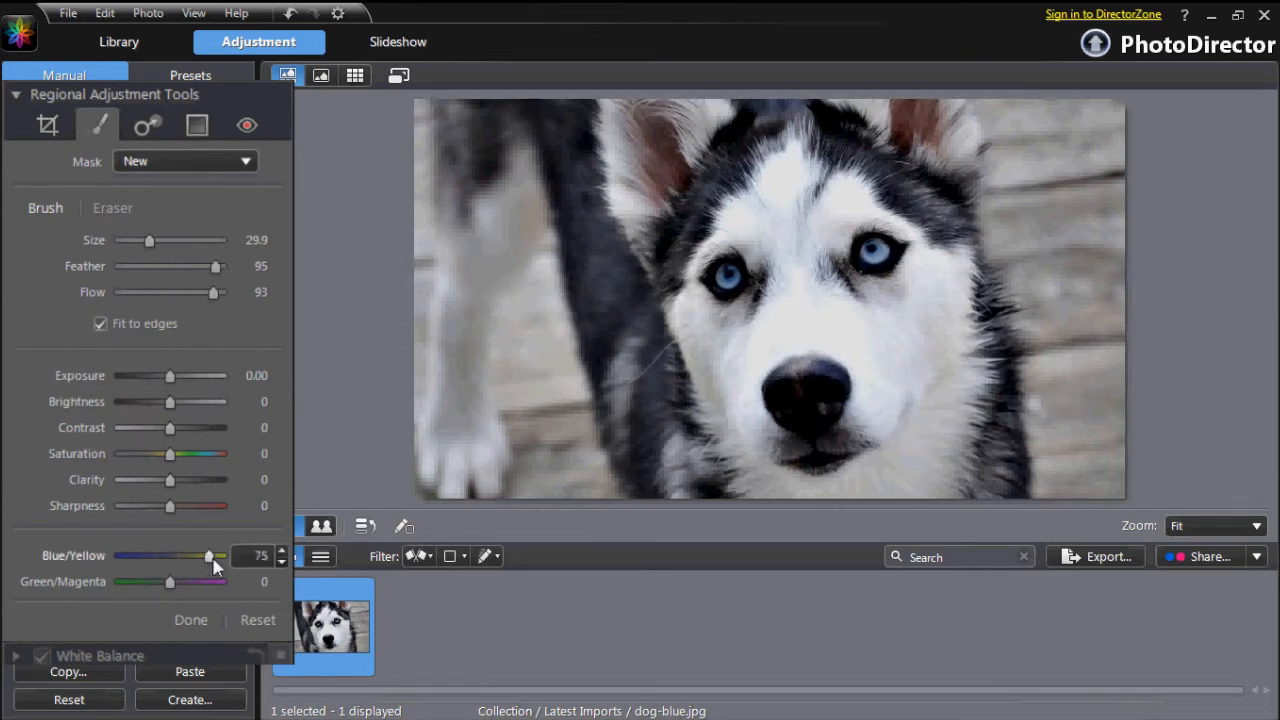
{"action": "left_click_drag", "start_coordinate": [209, 555], "coordinate": [213, 555]}
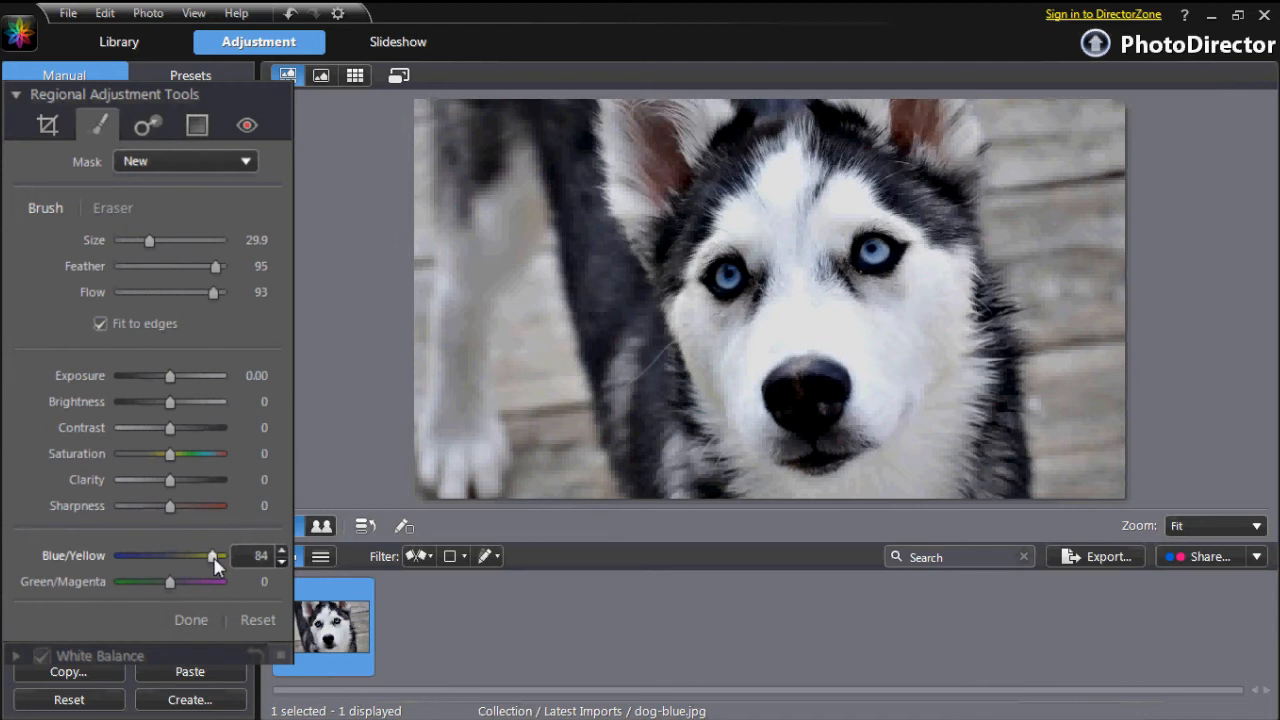
{"action": "left_click_drag", "start_coordinate": [212, 556], "coordinate": [210, 556]}
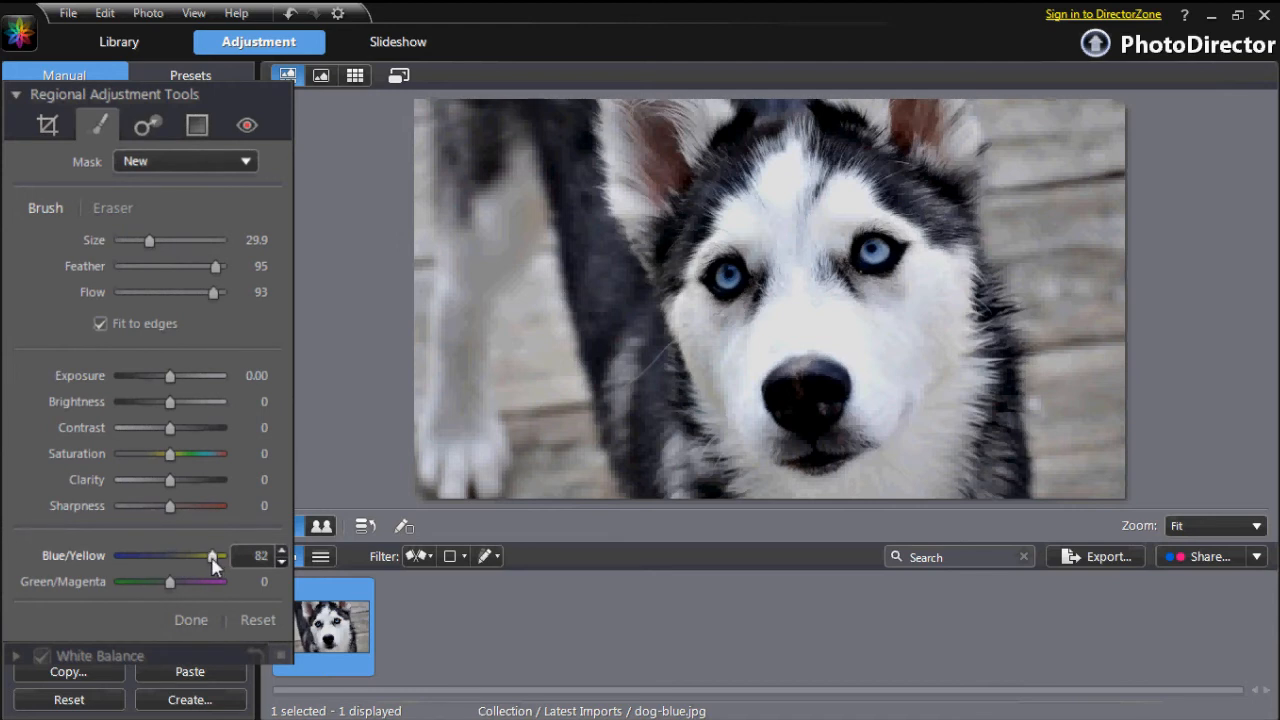
{"action": "left_click_drag", "start_coordinate": [205, 556], "coordinate": [212, 556]}
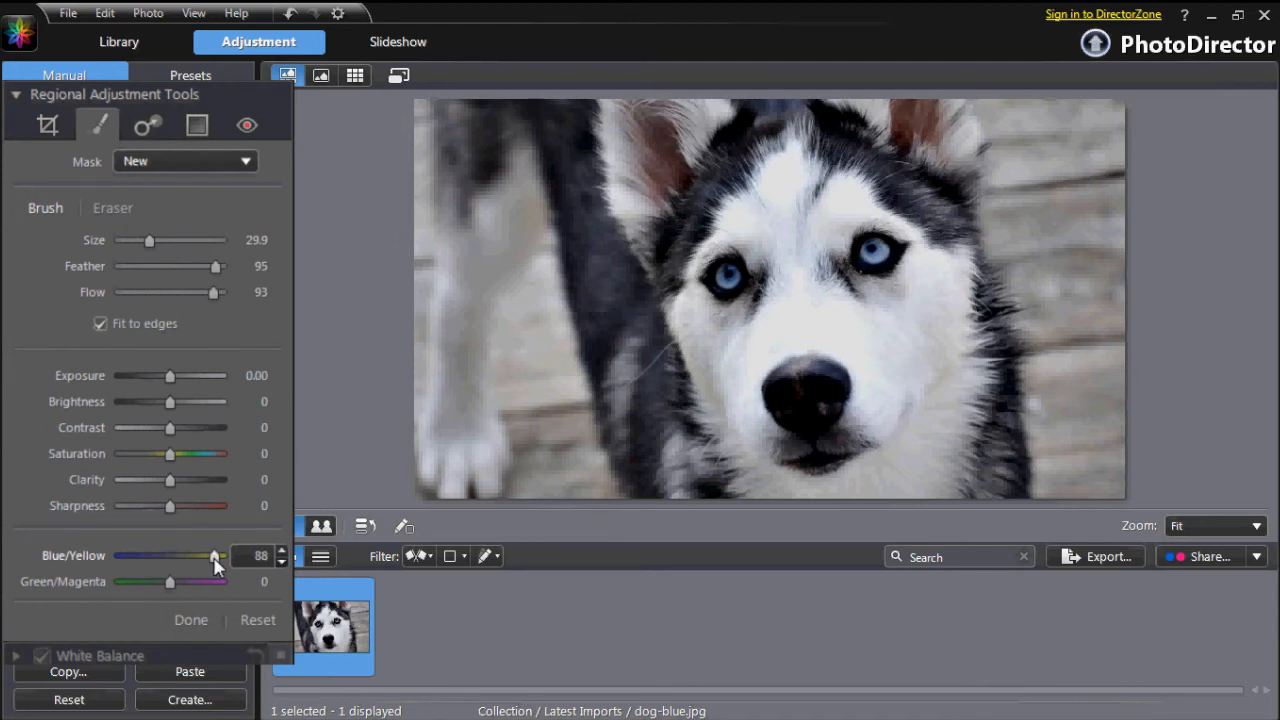
{"action": "left_click_drag", "start_coordinate": [216, 556], "coordinate": [178, 556]}
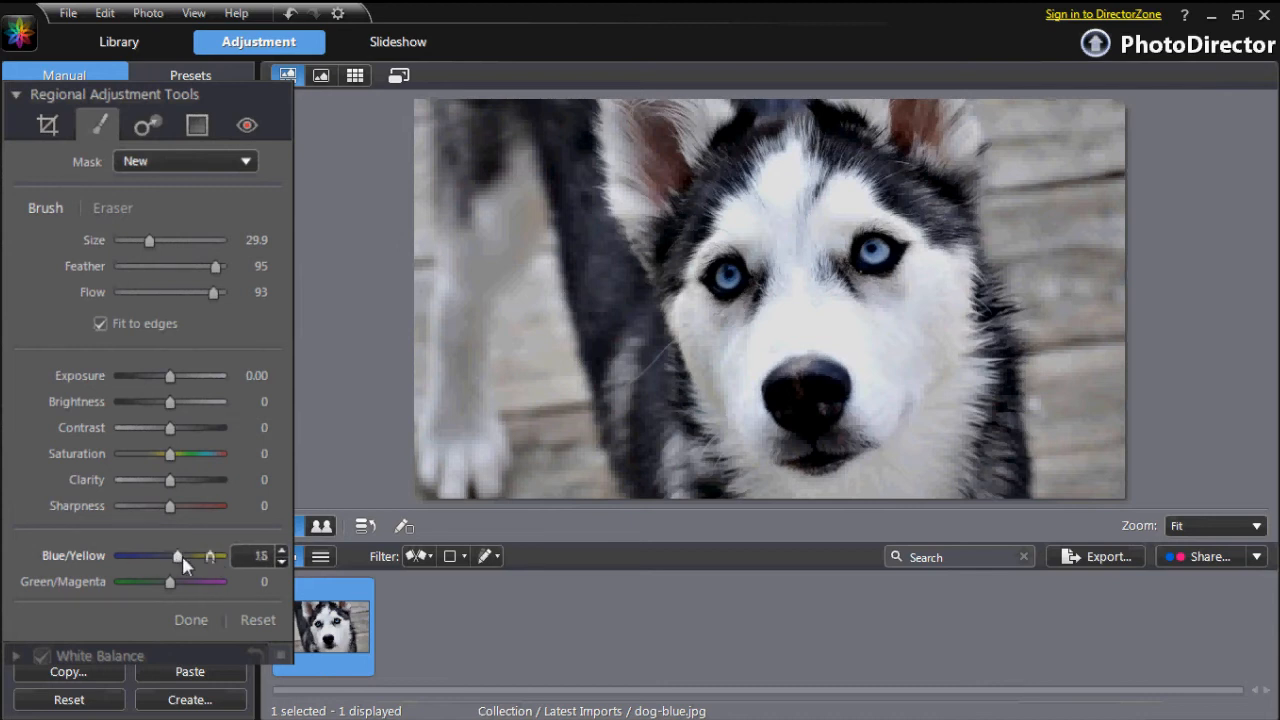
{"action": "left_click_drag", "start_coordinate": [178, 556], "coordinate": [218, 556]}
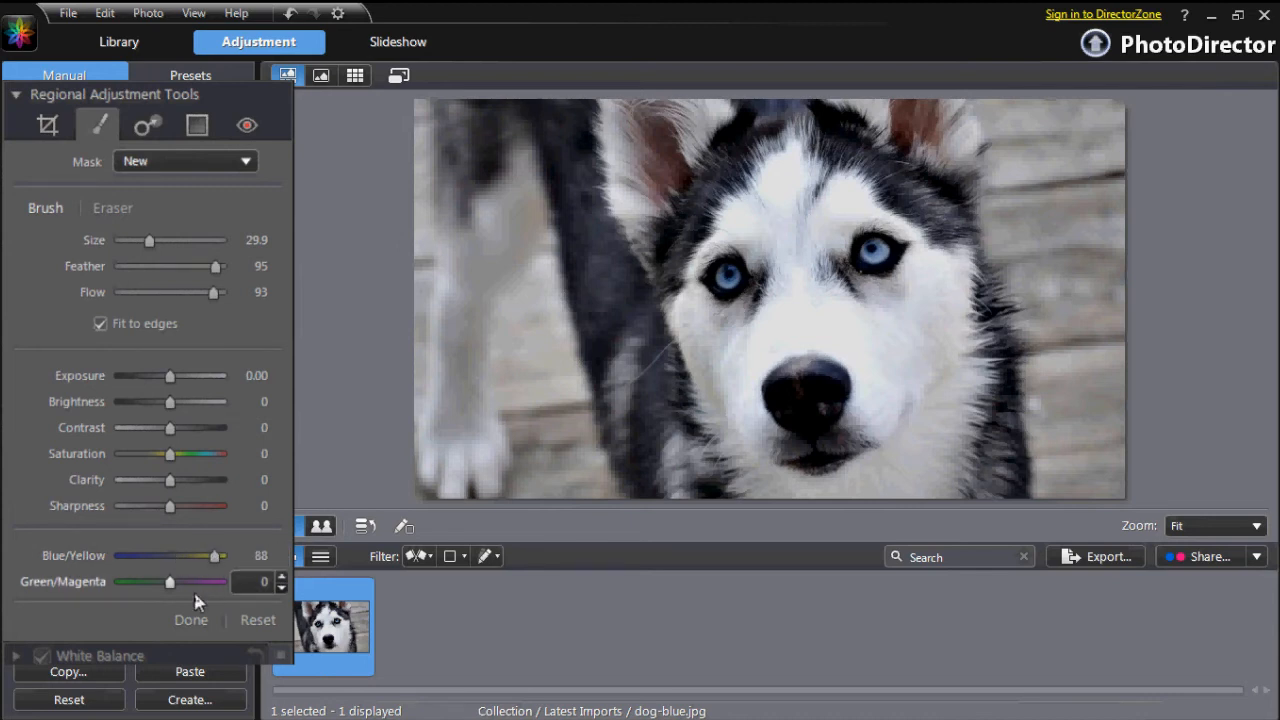
Step: Set Green/Magenta to -86 and paint over the husky's eyes
{"action": "left_click_drag", "start_coordinate": [169, 581], "coordinate": [153, 581]}
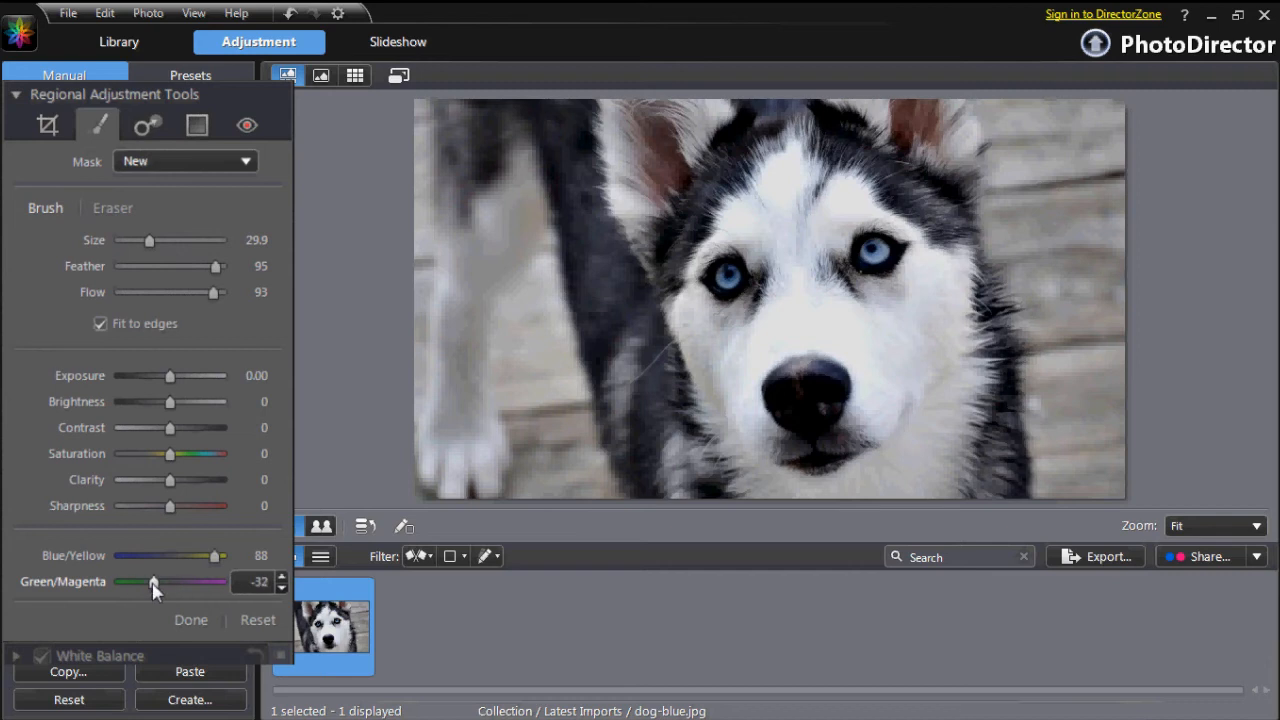
{"action": "left_click_drag", "start_coordinate": [153, 582], "coordinate": [125, 582]}
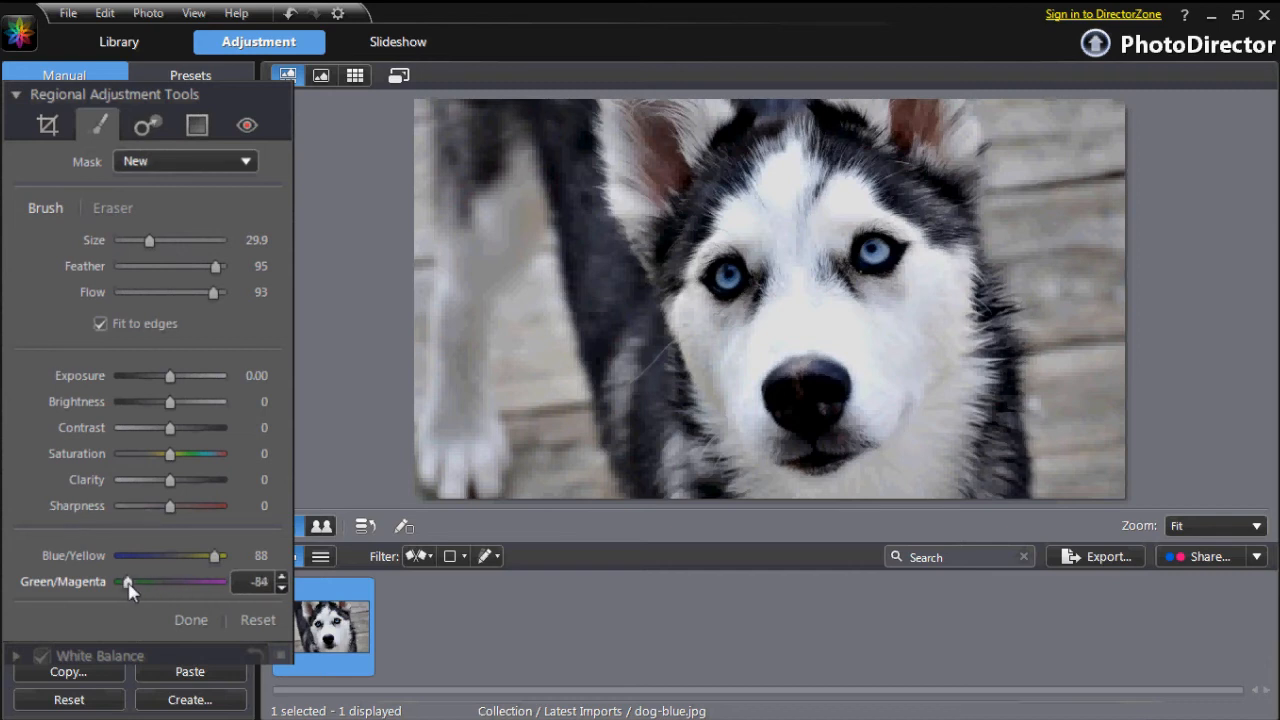
{"action": "left_click_drag", "start_coordinate": [127, 582], "coordinate": [205, 582]}
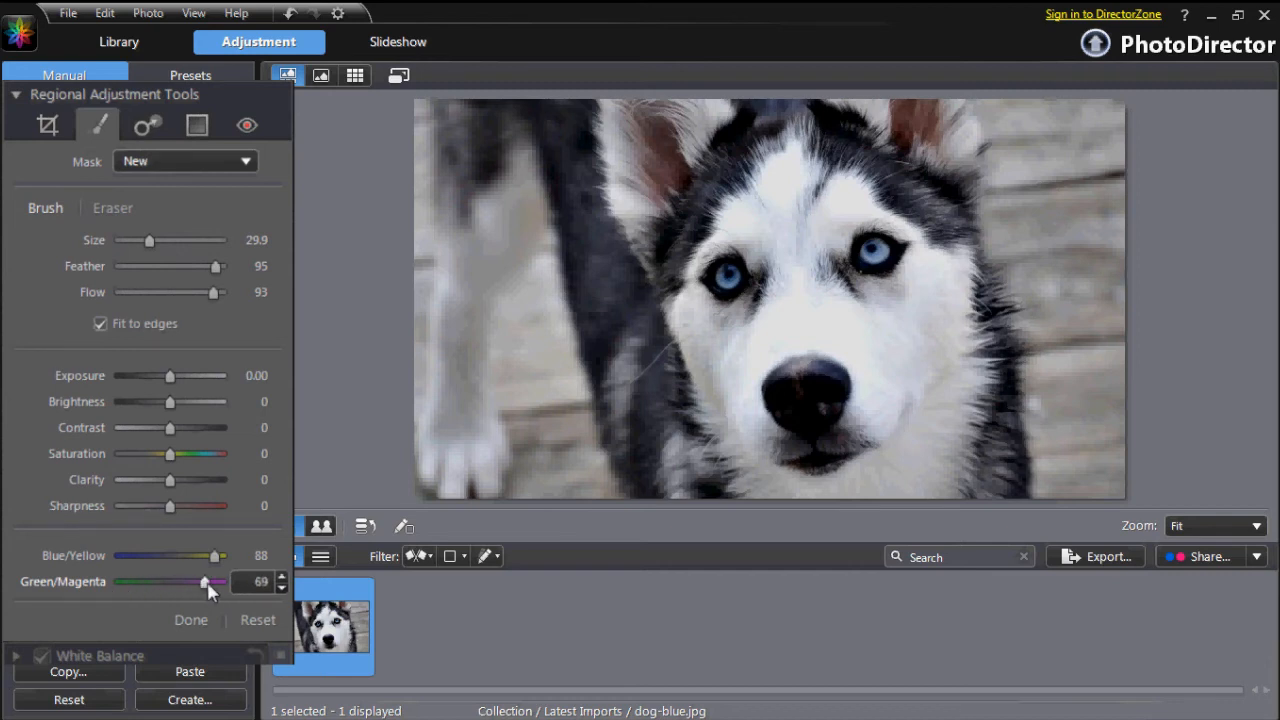
{"action": "left_click_drag", "start_coordinate": [210, 581], "coordinate": [126, 581]}
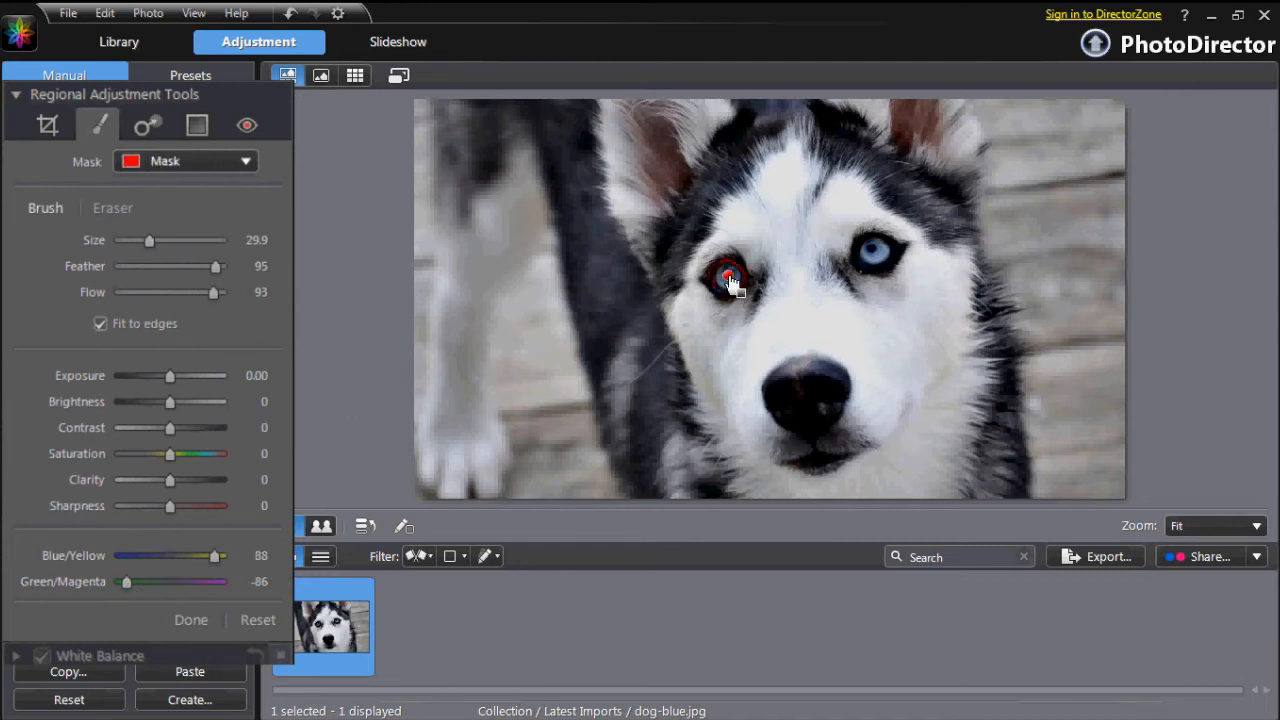
{"action": "left_click", "coordinate": [728, 277]}
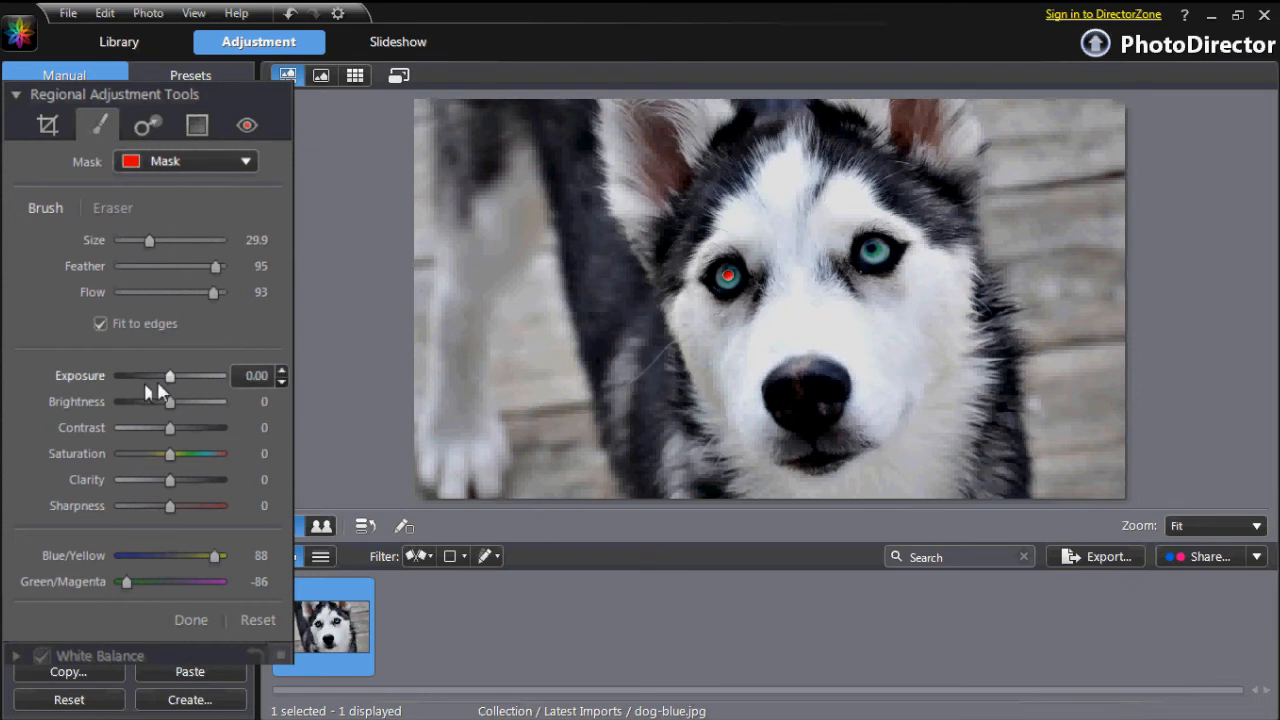
Step: Give the eye adjustment exposure 0.26, saturation 13 and sharpness 15, then view the mask list
{"action": "left_click_drag", "start_coordinate": [170, 375], "coordinate": [182, 375]}
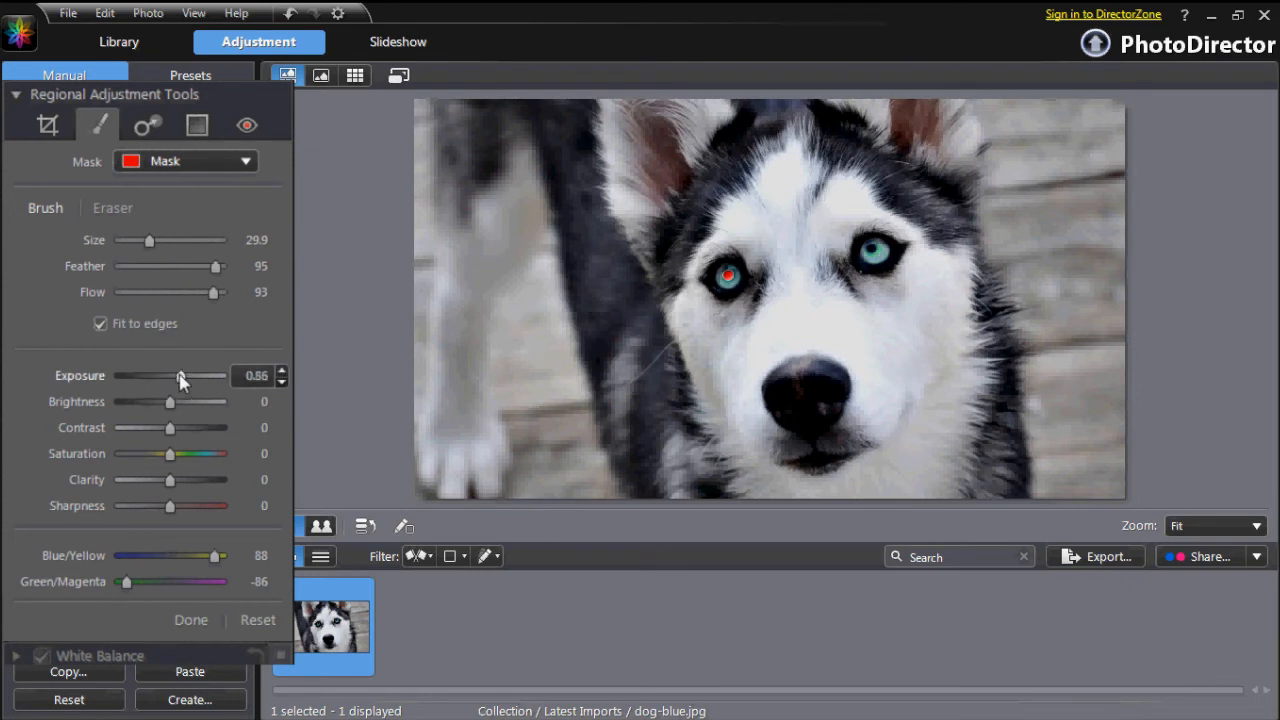
{"action": "left_click_drag", "start_coordinate": [180, 375], "coordinate": [173, 375]}
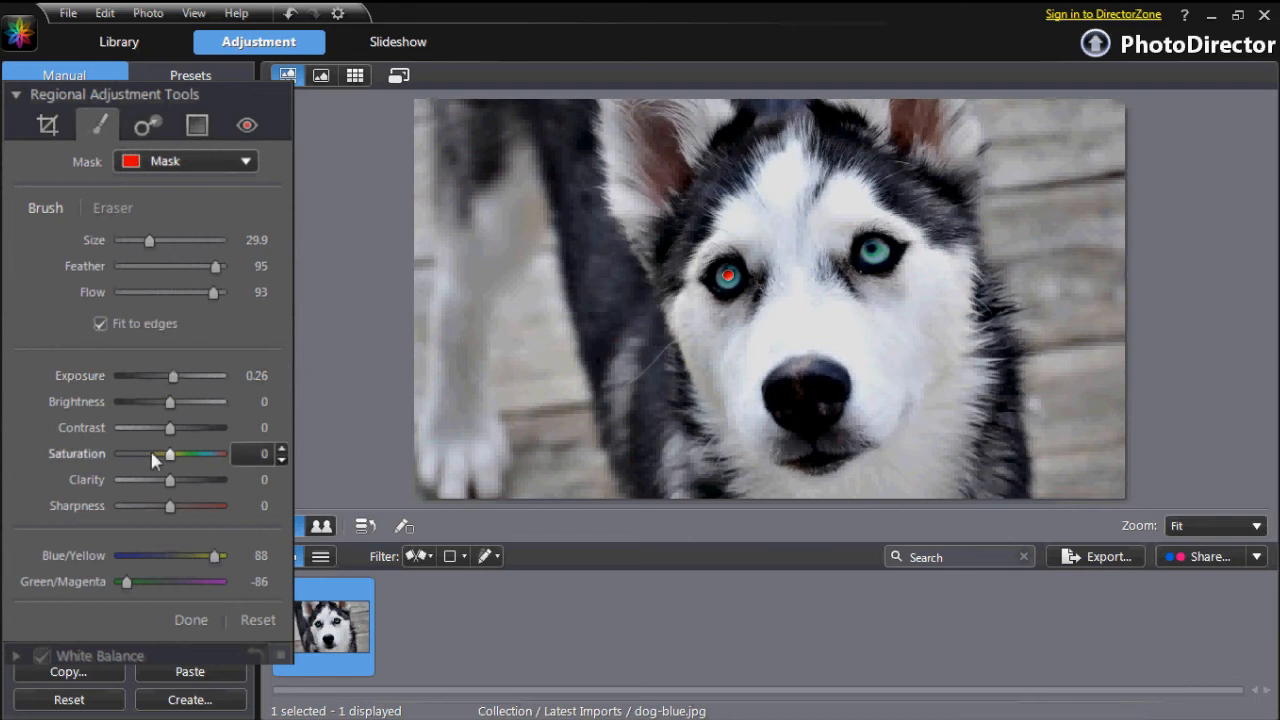
{"action": "left_click_drag", "start_coordinate": [152, 453], "coordinate": [168, 453]}
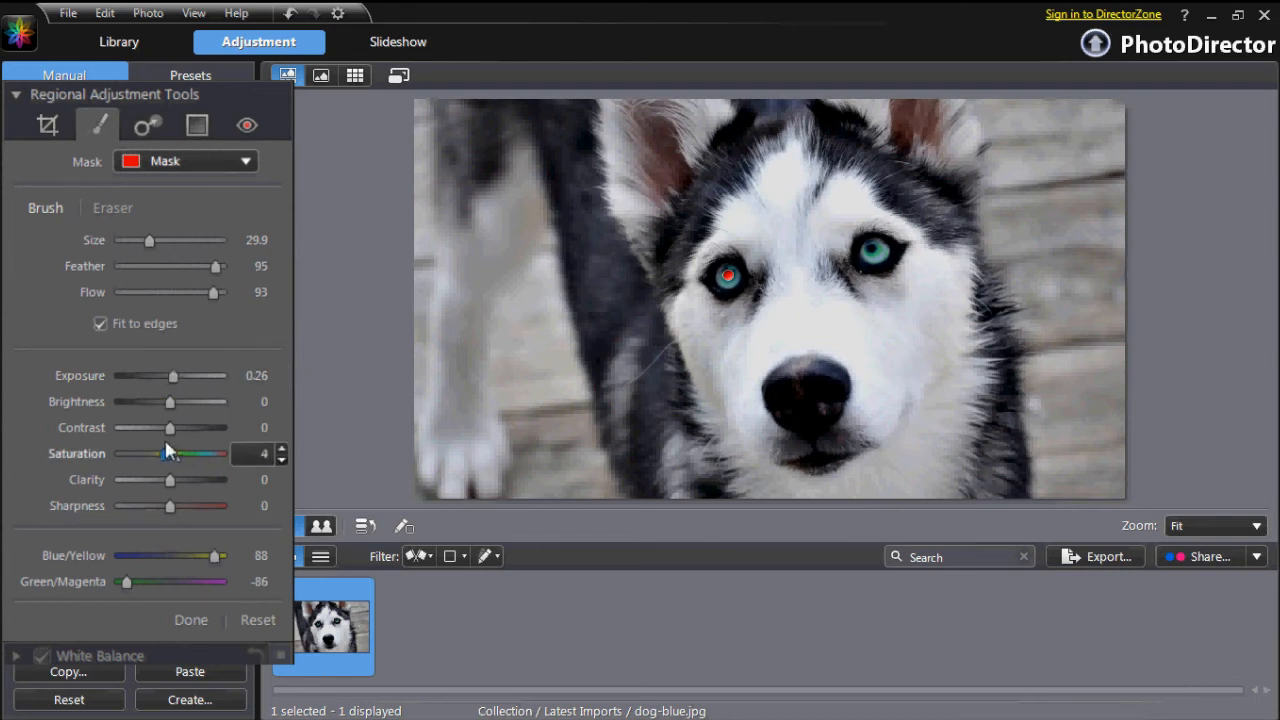
{"action": "left_click_drag", "start_coordinate": [163, 453], "coordinate": [178, 453]}
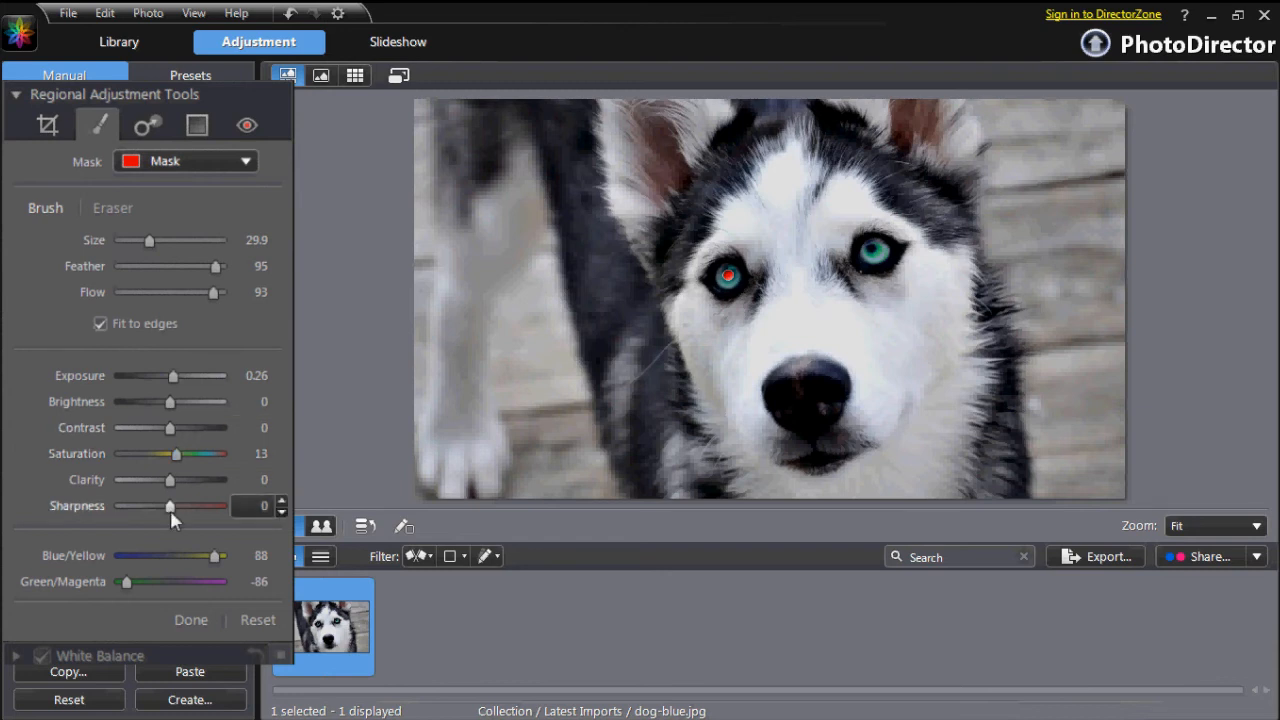
{"action": "left_click_drag", "start_coordinate": [168, 508], "coordinate": [178, 508]}
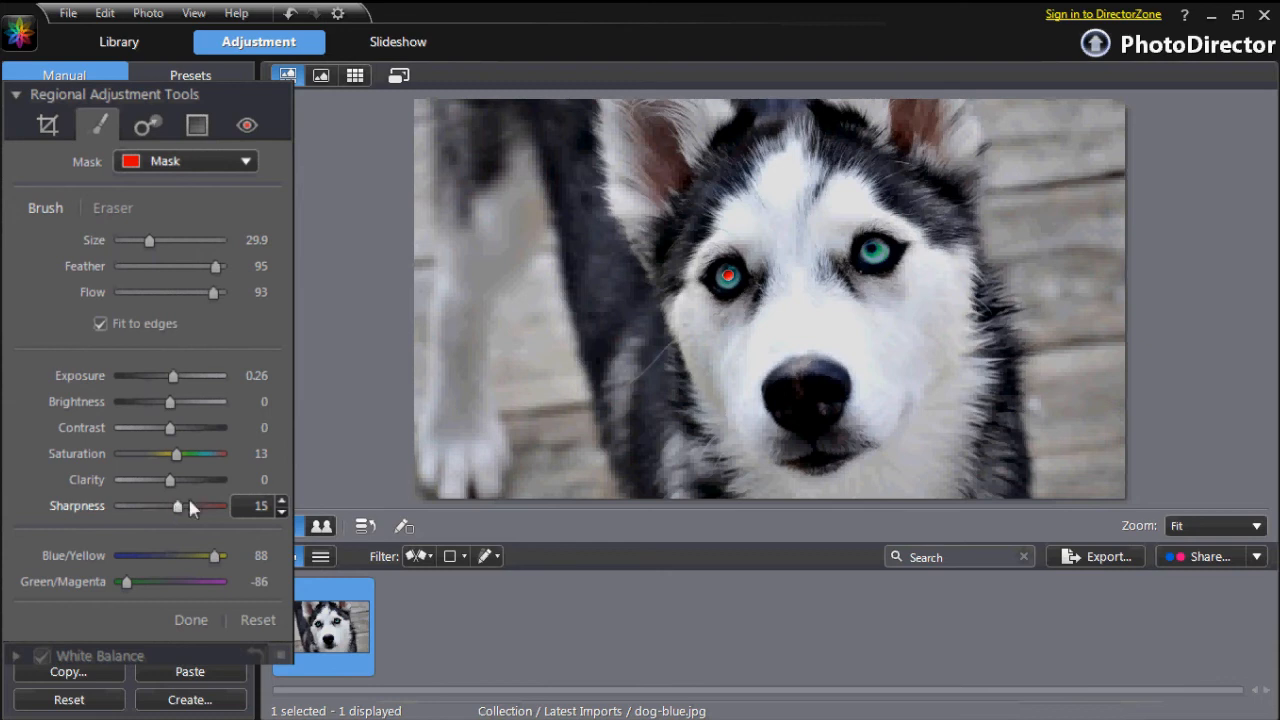
{"action": "left_click", "coordinate": [245, 161]}
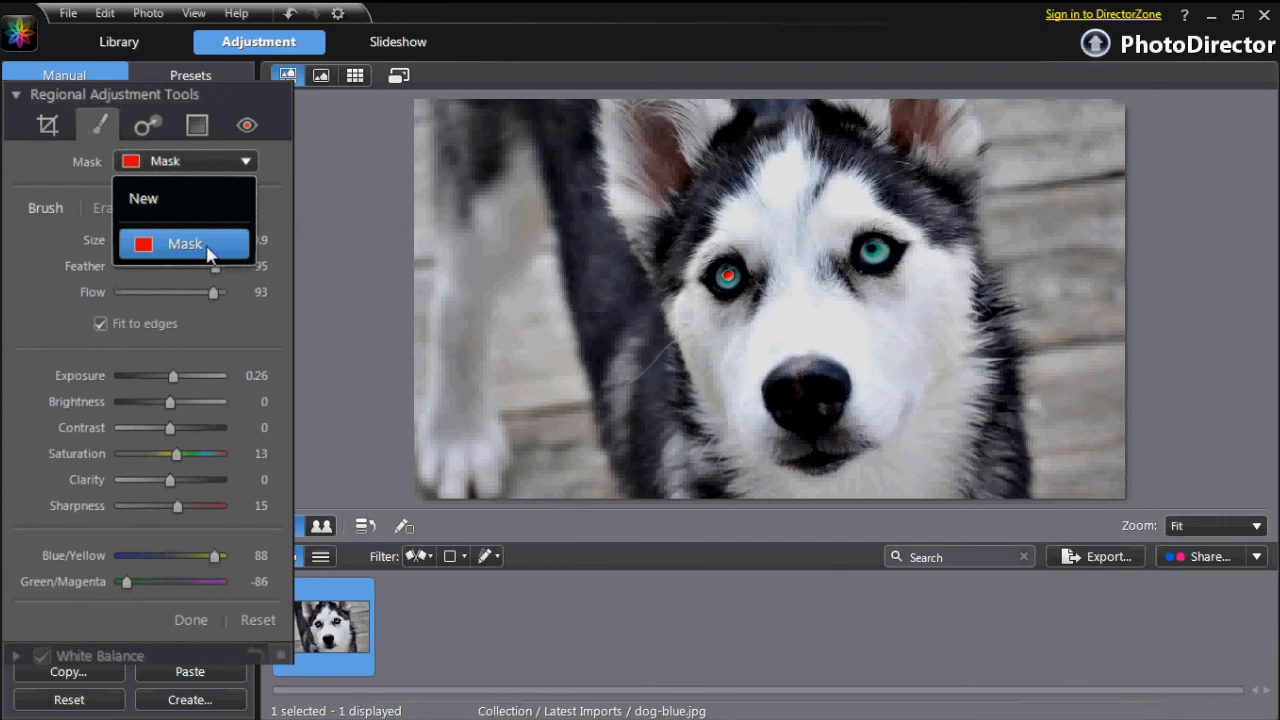
{"action": "mouse_move", "coordinate": [222, 252]}
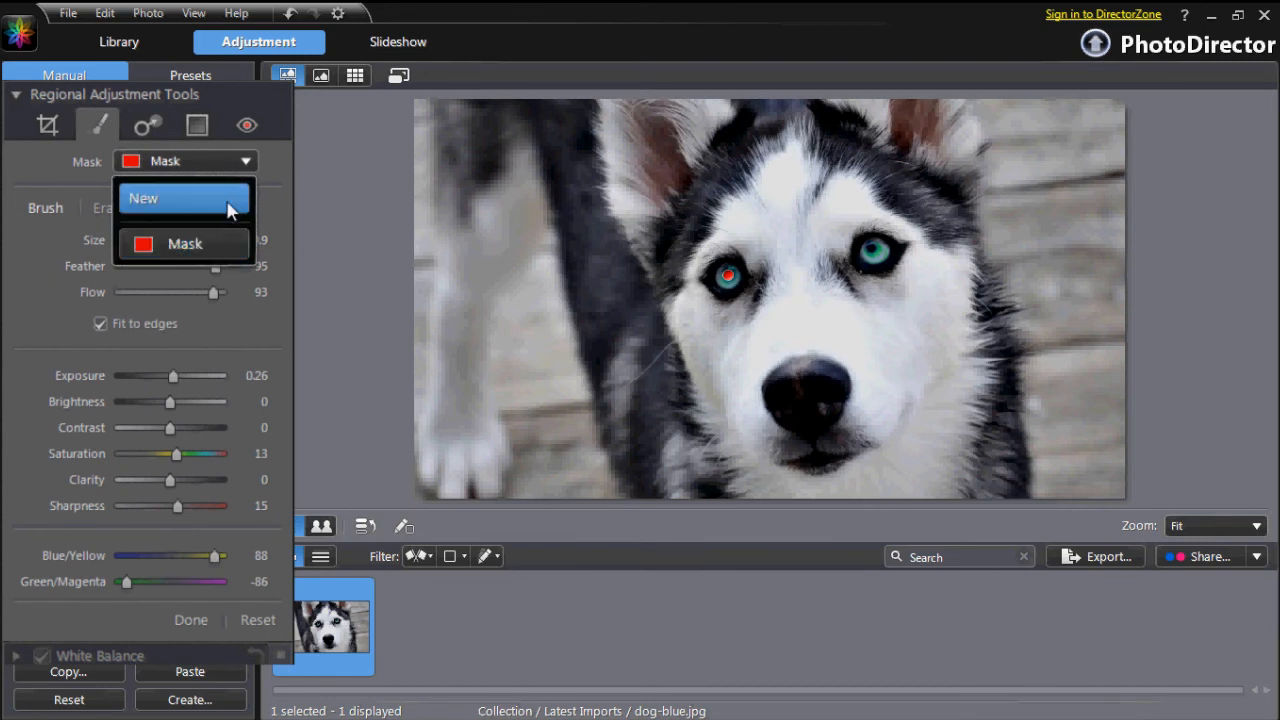
{"action": "mouse_move", "coordinate": [250, 323]}
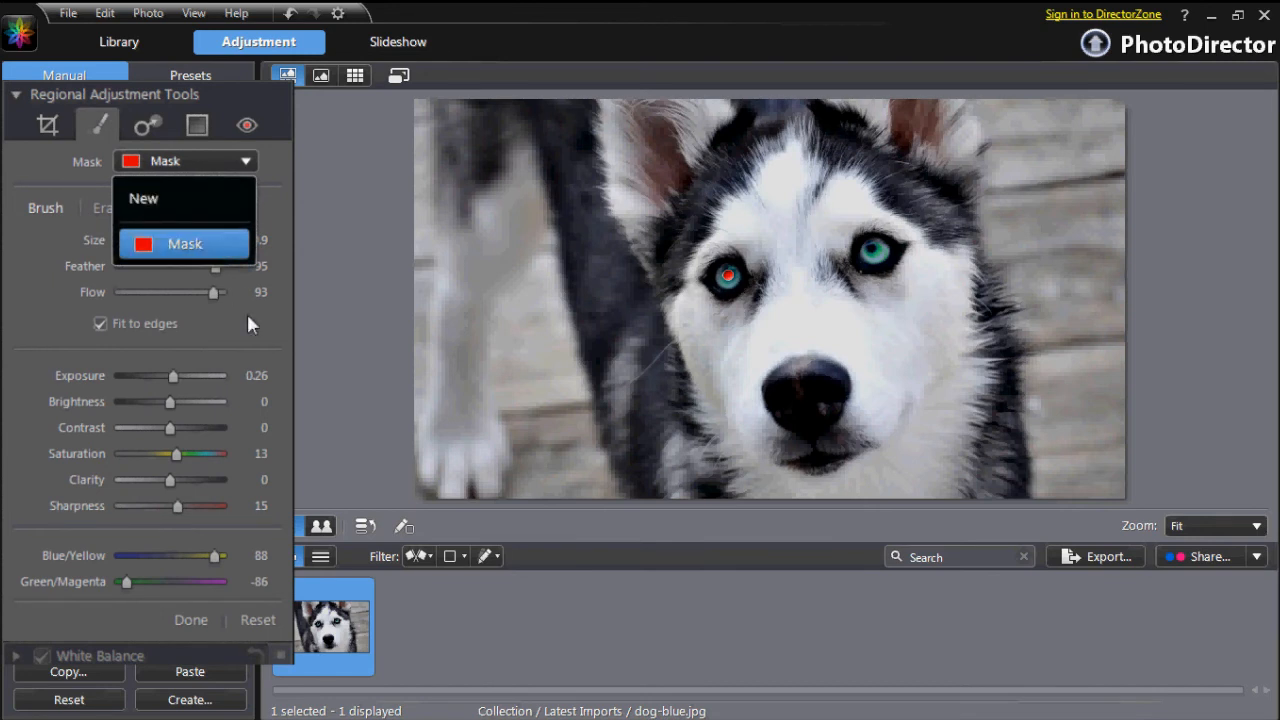
Step: Close the Mask list keeping the current mask and open the Adjustment History panel
{"action": "left_click", "coordinate": [184, 244]}
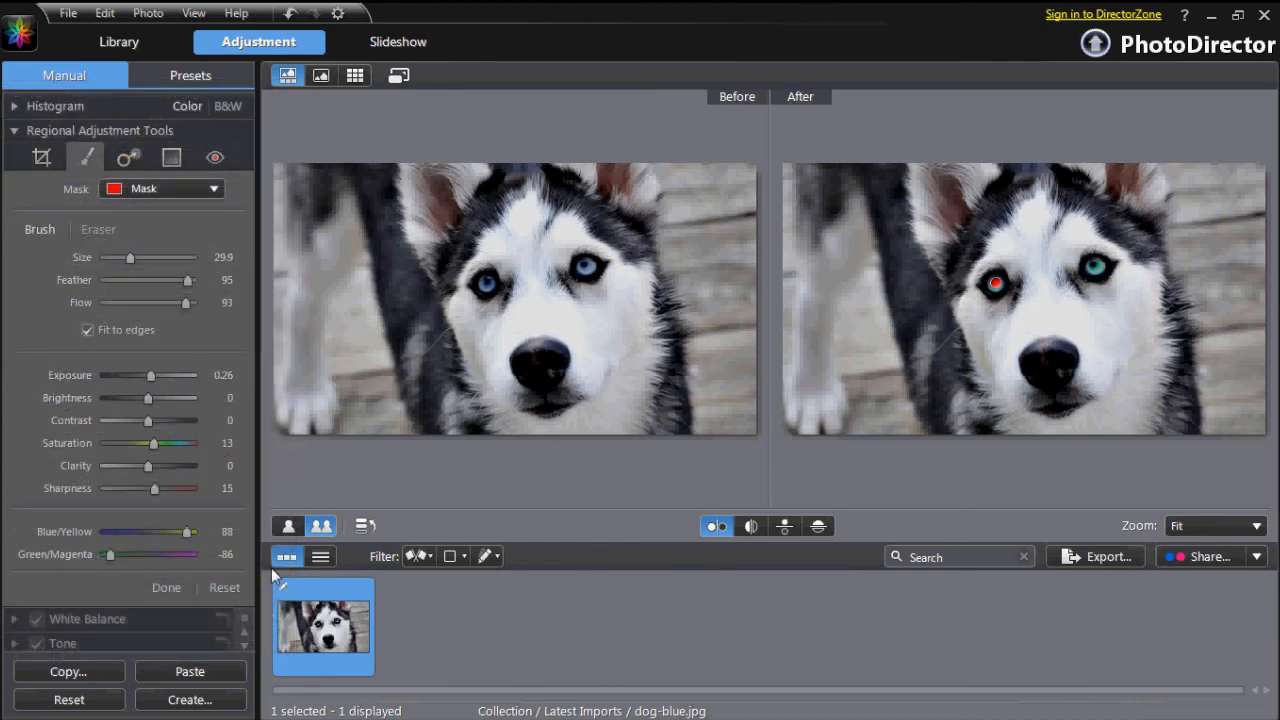
{"action": "left_click", "coordinate": [365, 525]}
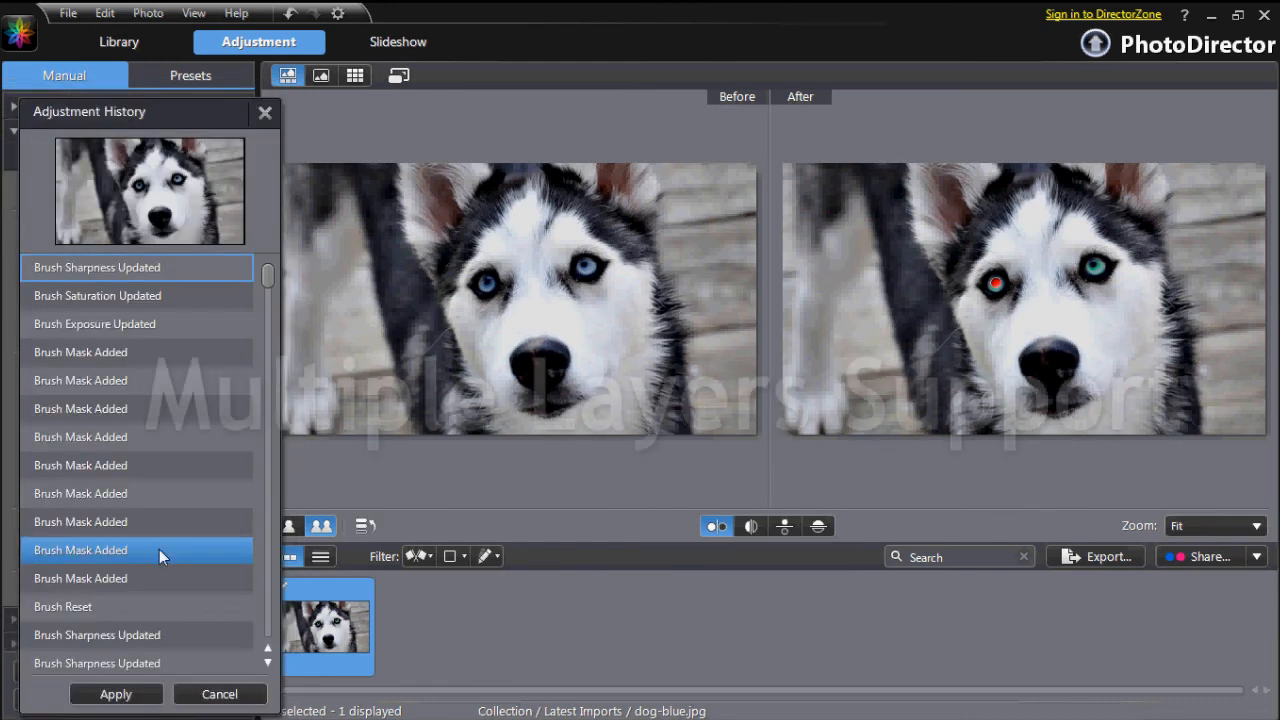